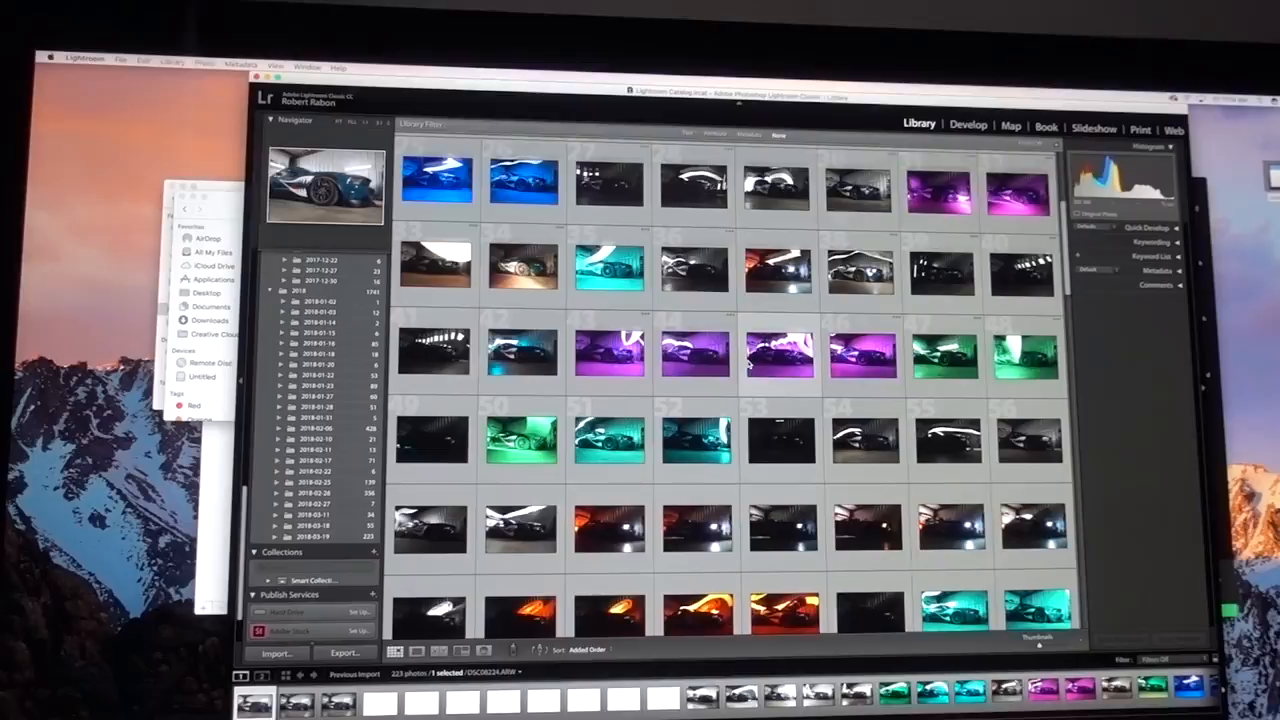
Bring the light-painted Mustang rear-view photo into the Develop module for editing
scroll(down, 3)
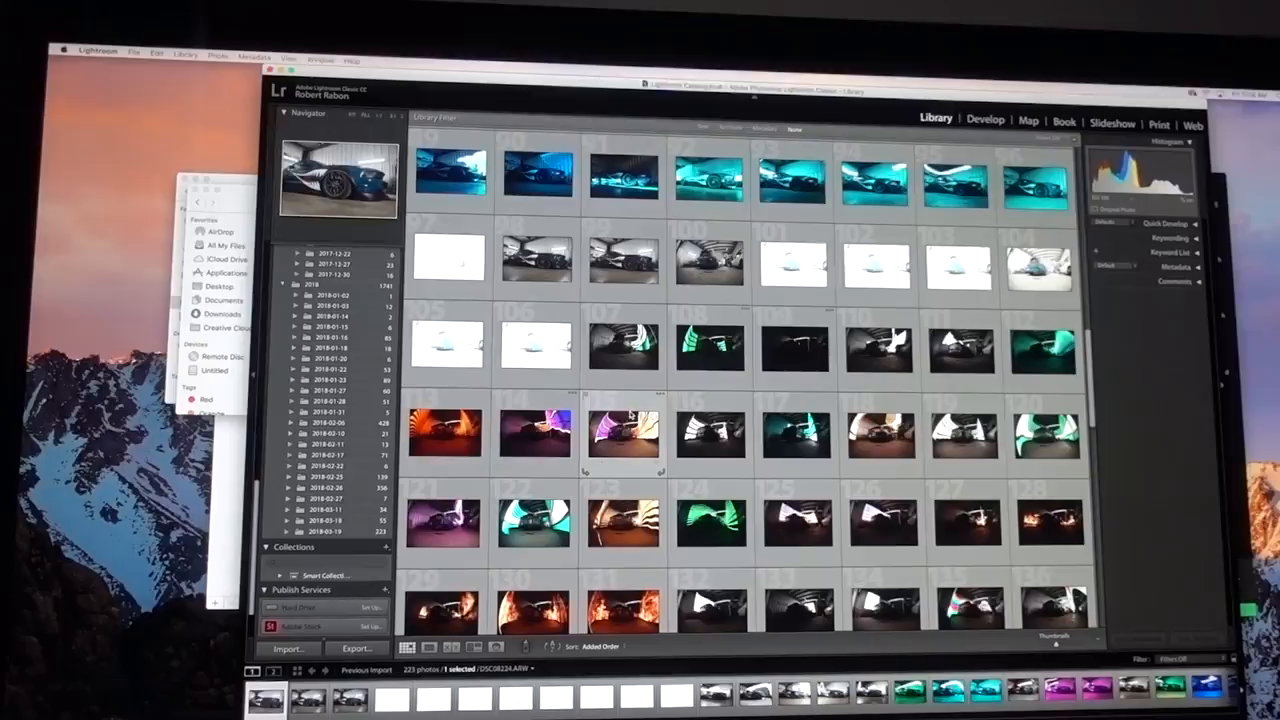
click(984, 120)
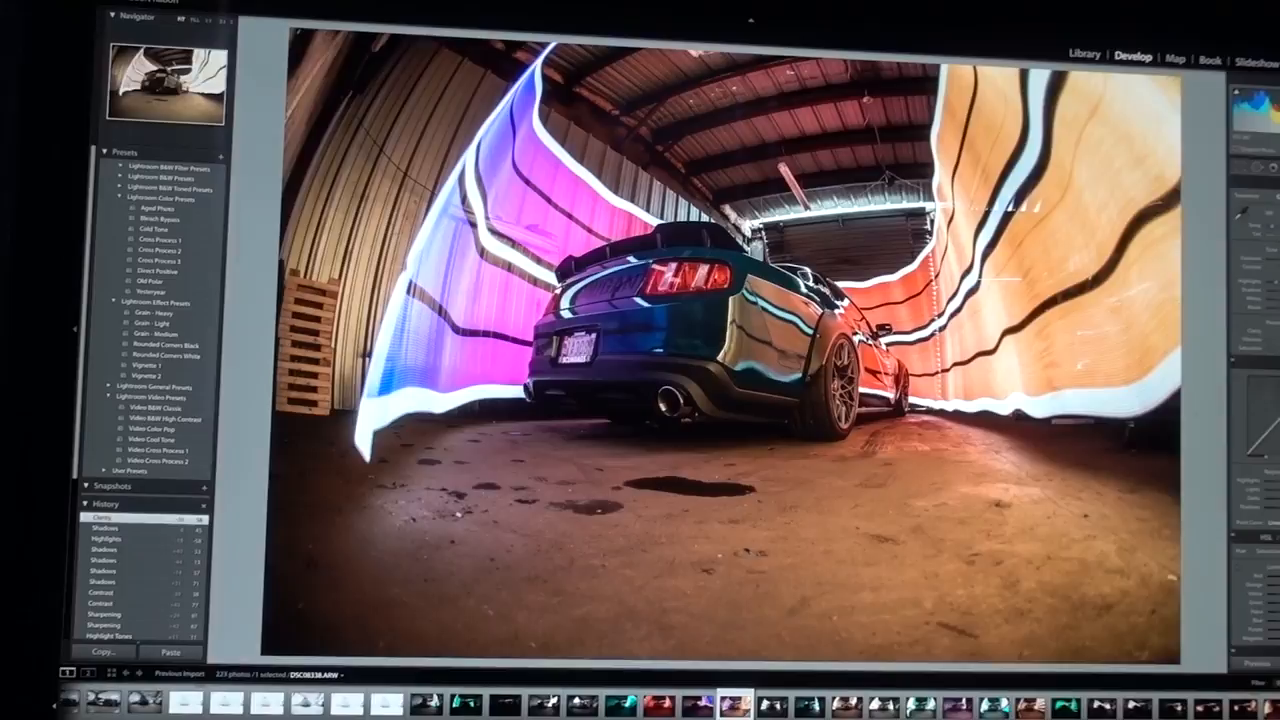
Synchronize the Mustang photo's Develop settings, all options checked, across the selected photos
click(104, 650)
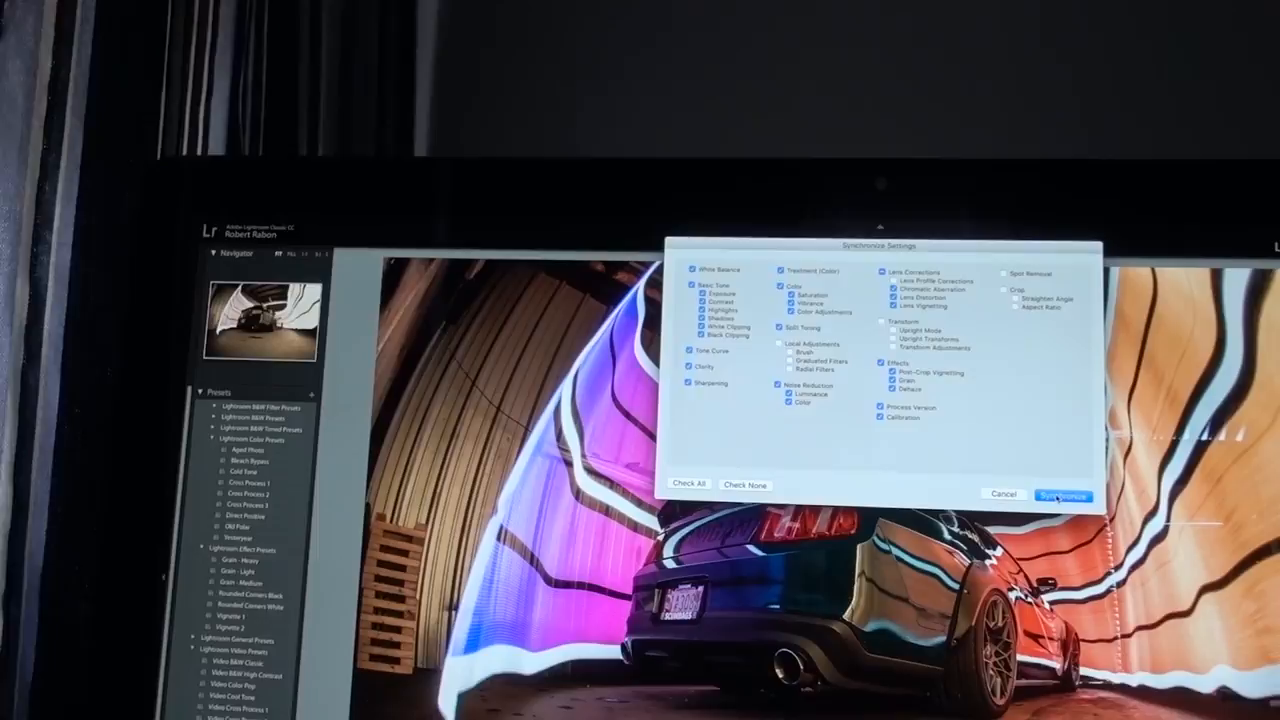
click(1062, 496)
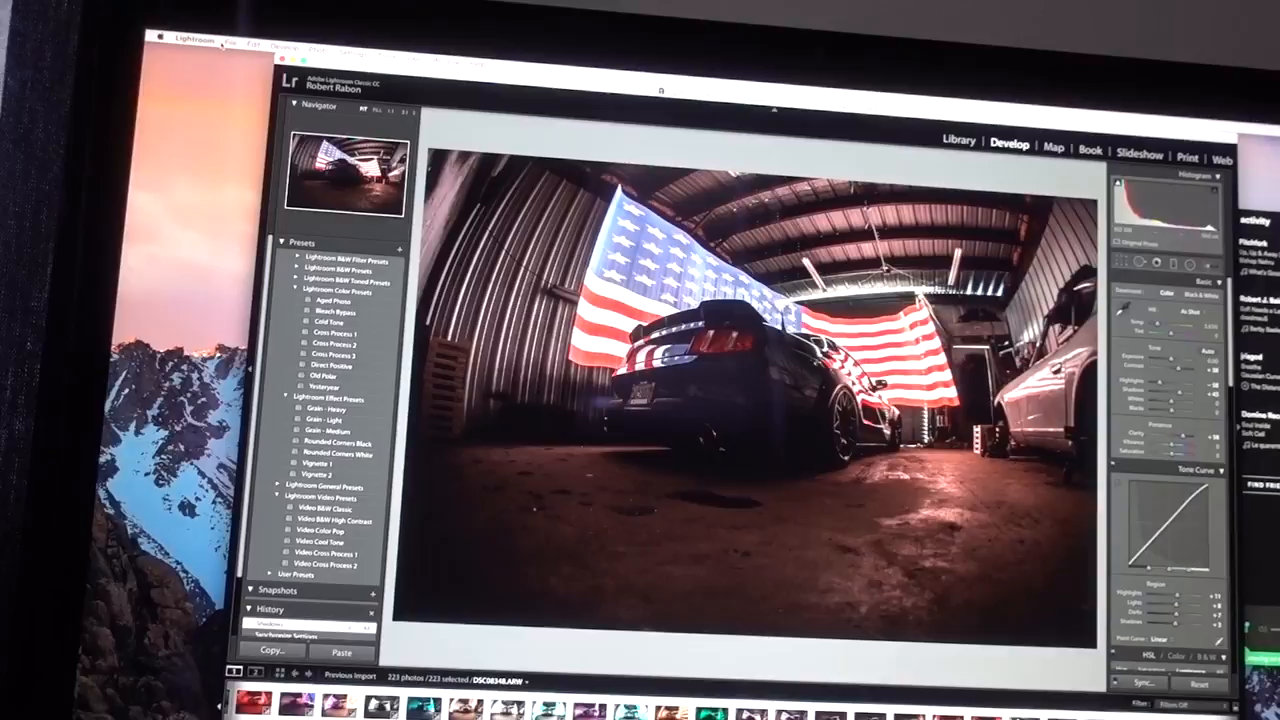
Bring up the File commands to begin exporting all 223 selected photos
click(244, 16)
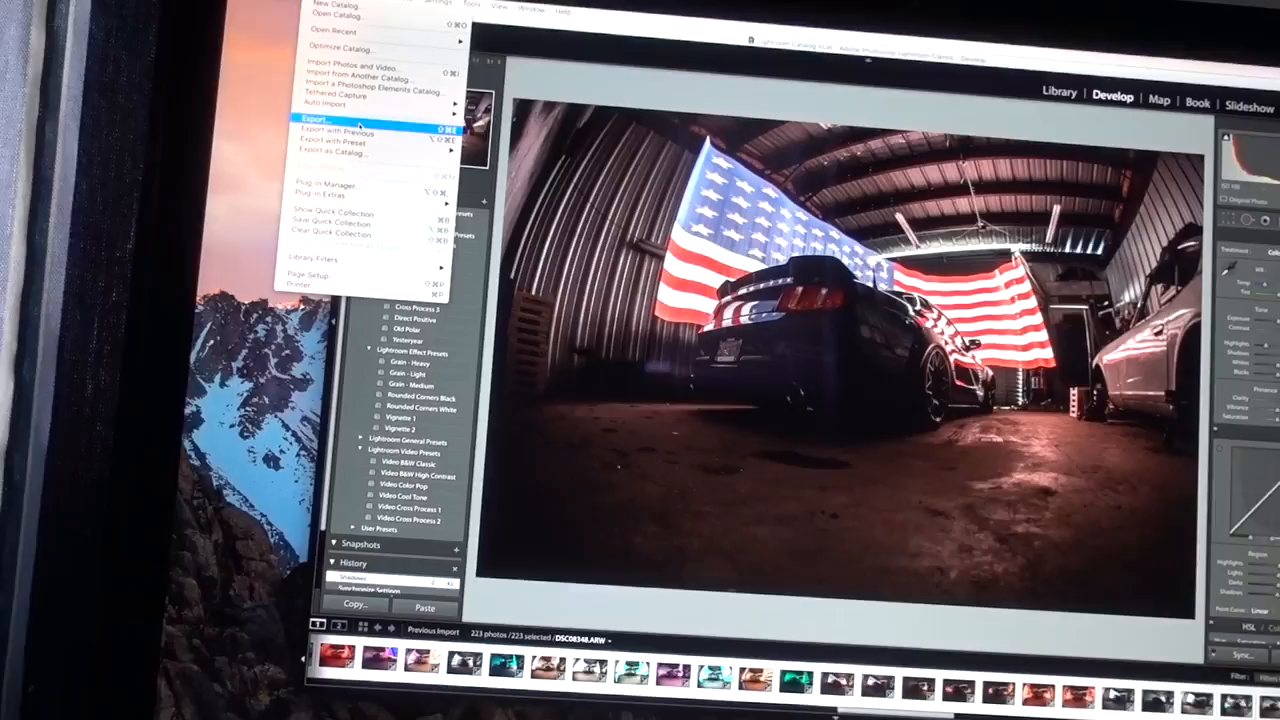
Export all 223 edited photos to a folder on the hard drive
click(320, 116)
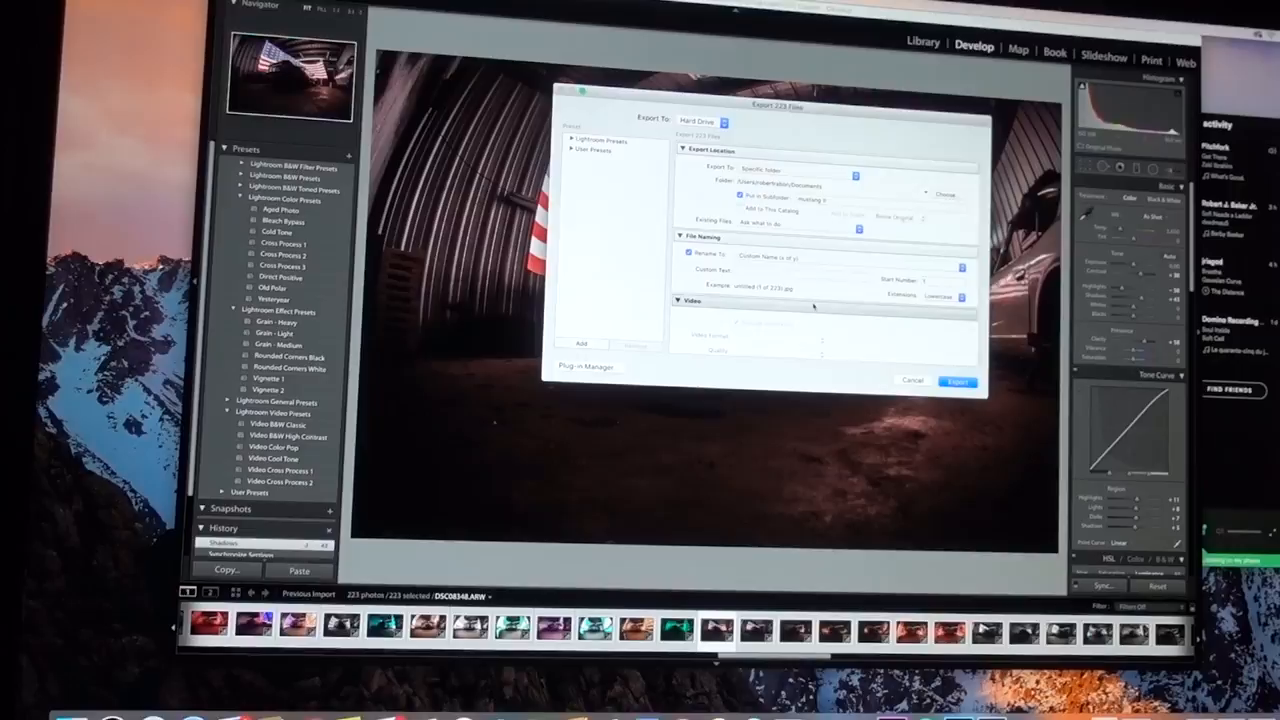
click(956, 380)
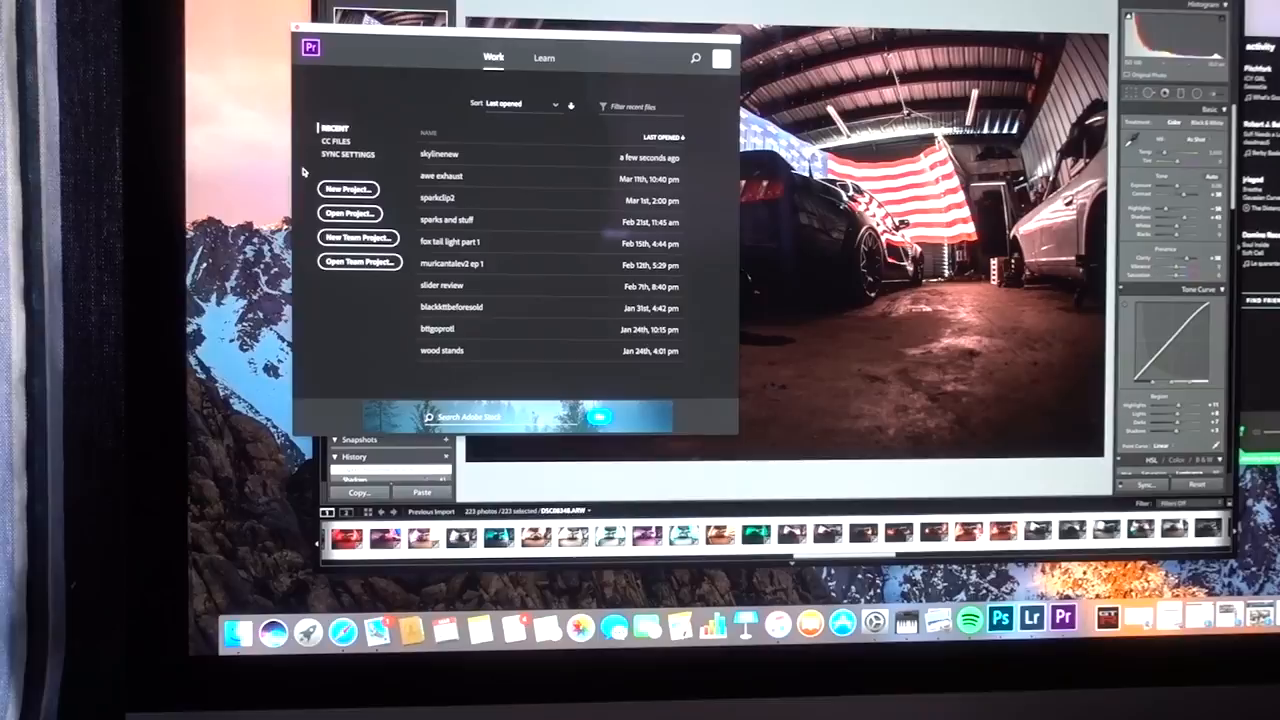
Start a new Premiere Pro project from the start screen
click(348, 188)
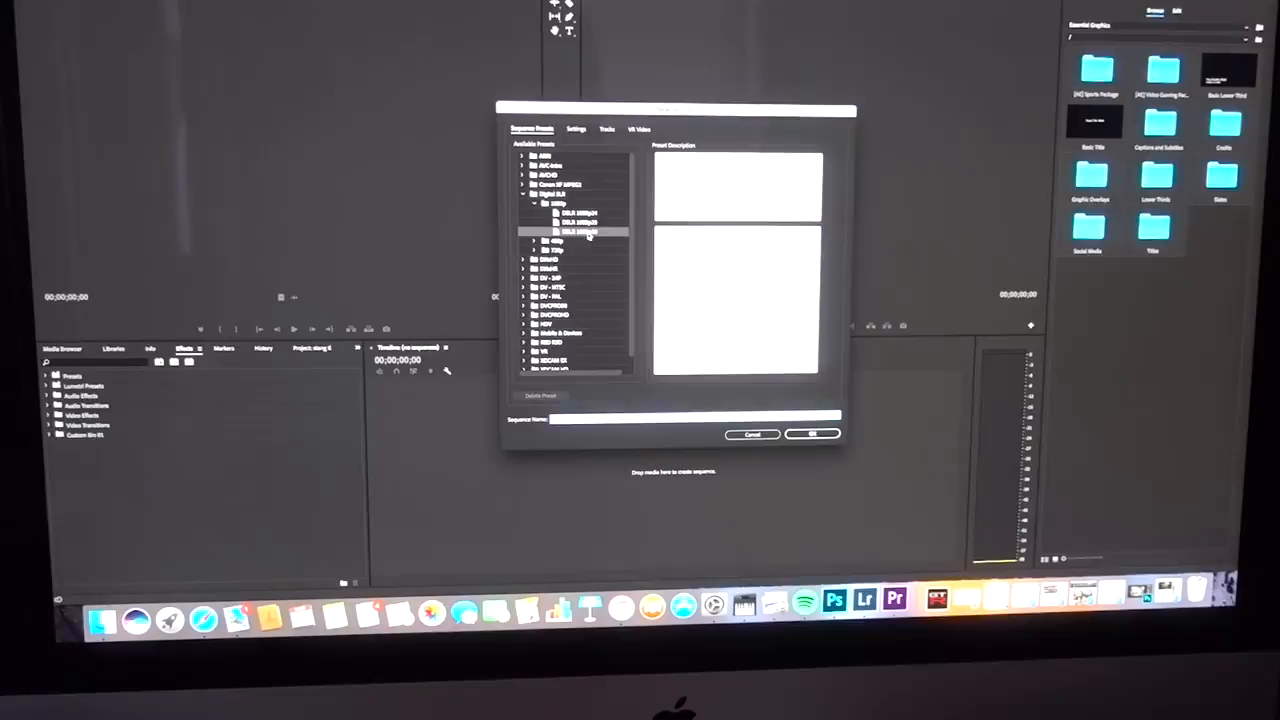
Choose a Digital SLR 1080p camera preset for the new sequence
click(812, 434)
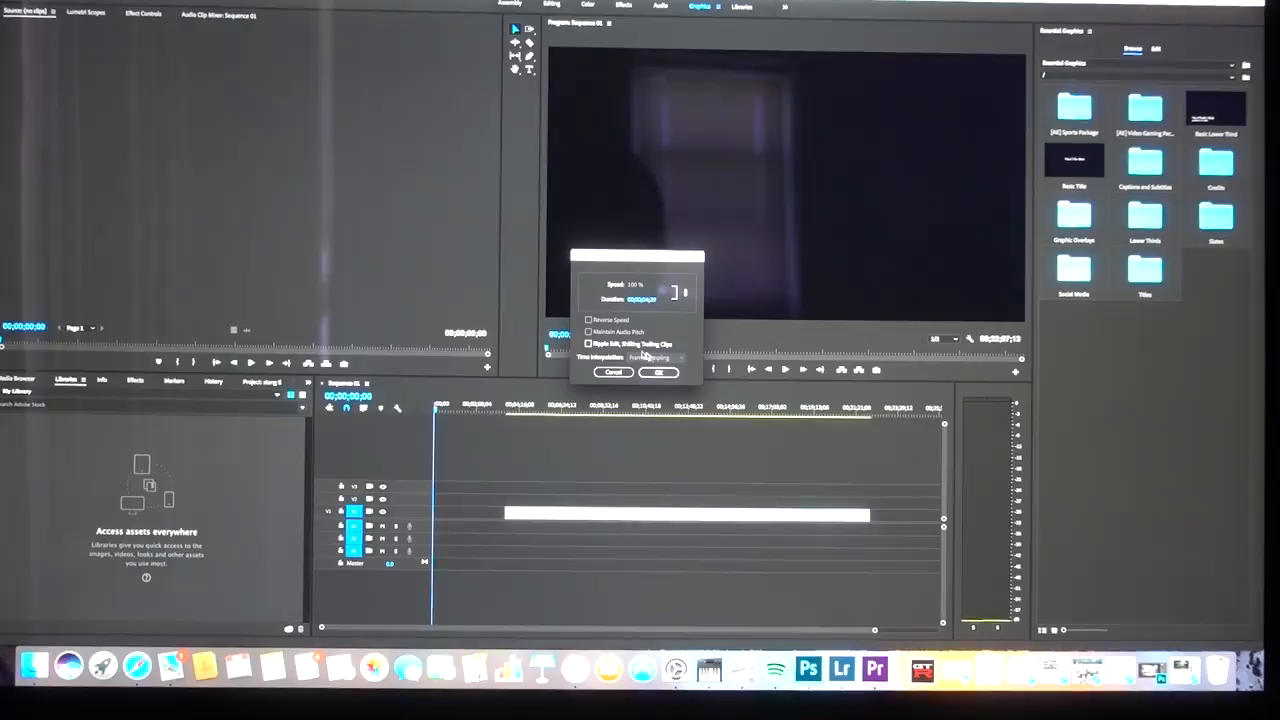
Apply the clip's new speed/duration with Ripple Edit, Shifting Trailing Clips enabled
click(588, 344)
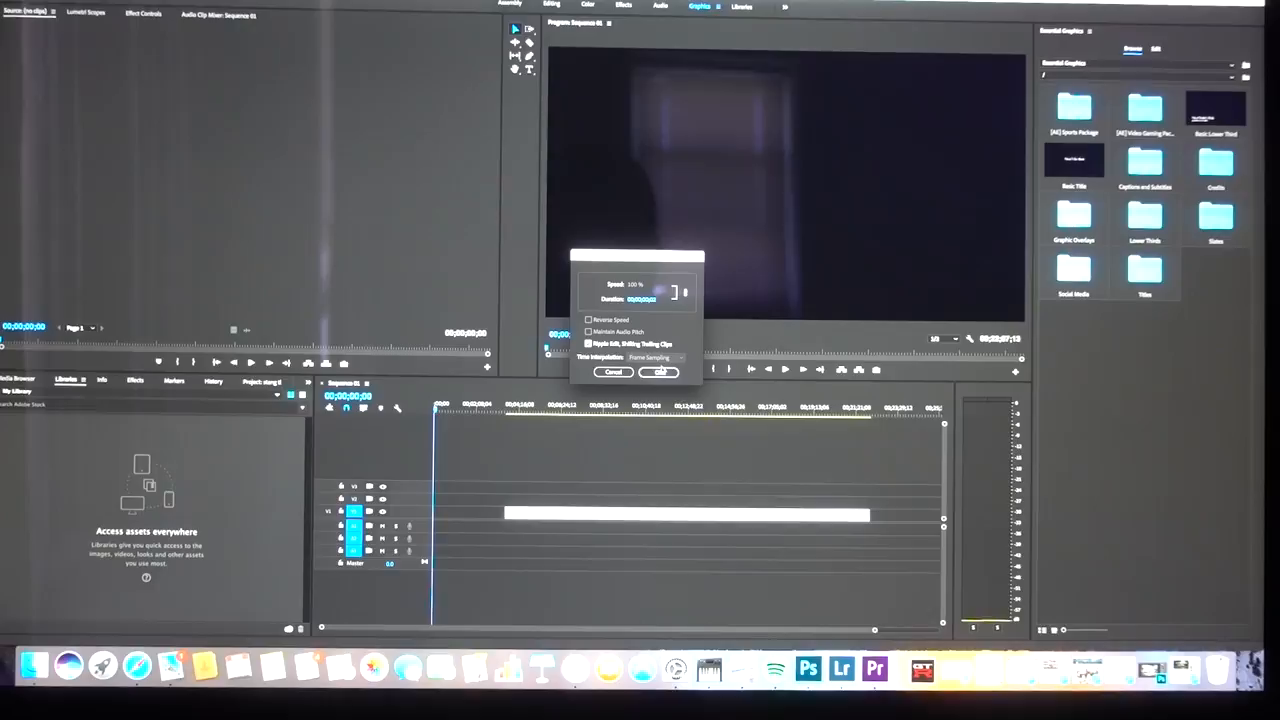
click(660, 372)
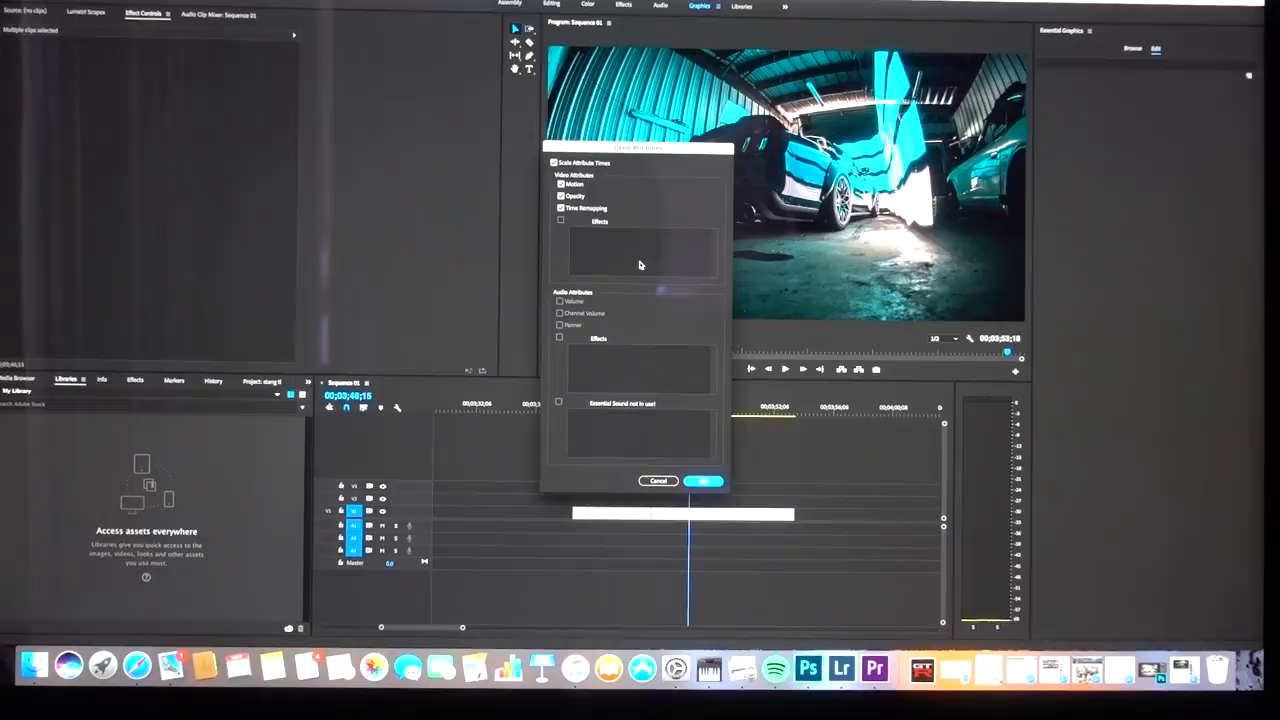
Remove the clip's Motion, Opacity and Time Remapping attributes
click(704, 480)
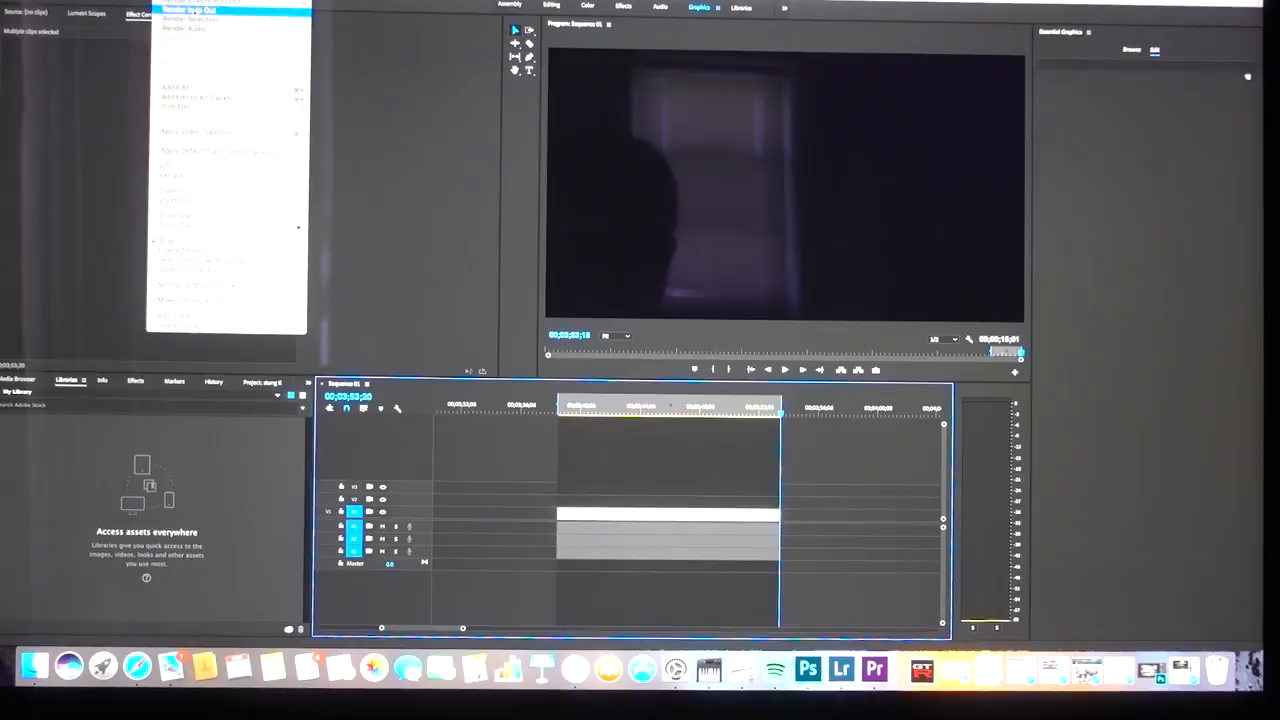
Render video previews for the sequence's in-to-out range
click(188, 10)
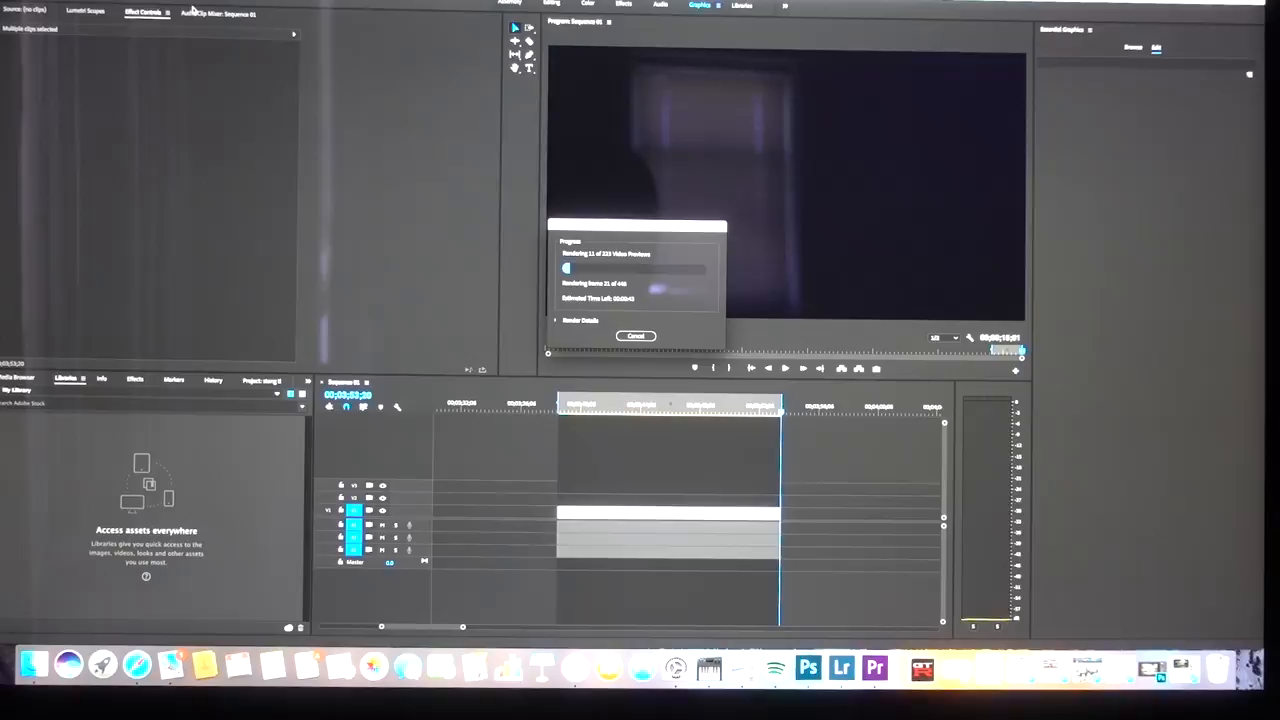